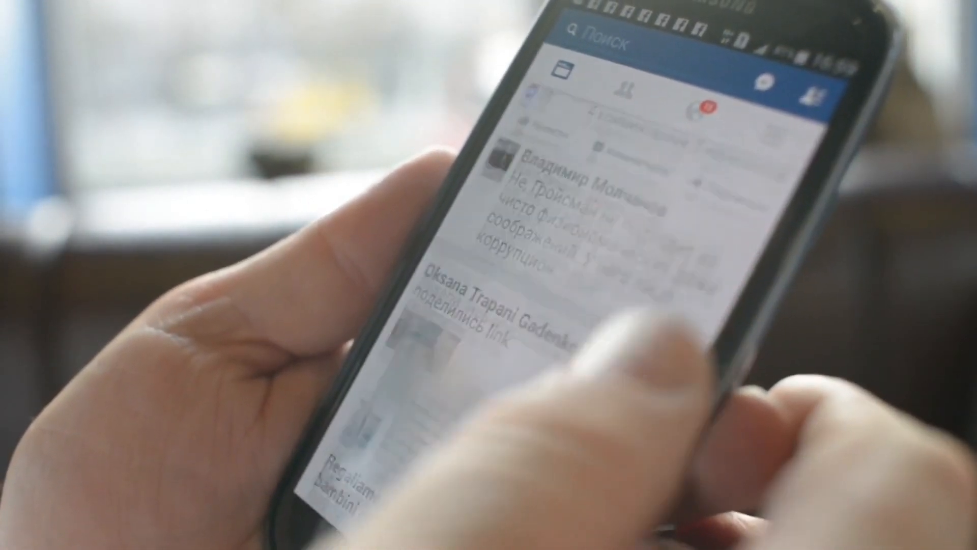
- Scroll down to the location map for Tunari, Ilfov, Romania
{"action": "scroll", "scroll_direction": "down", "scroll_amount": 3}
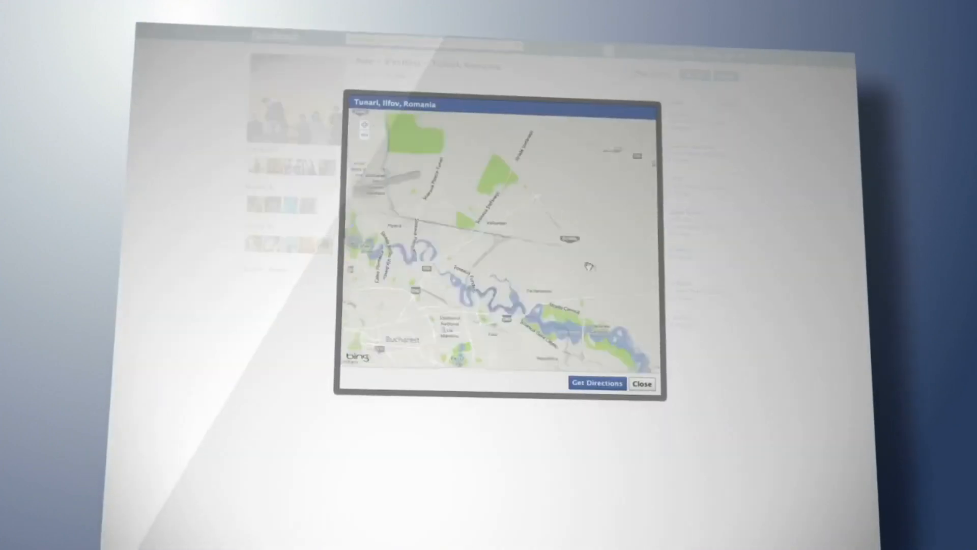
- Close the Tunari map, view the USA News Page, then scroll the photo-video explore grid
{"action": "left_click", "coordinate": [643, 383]}
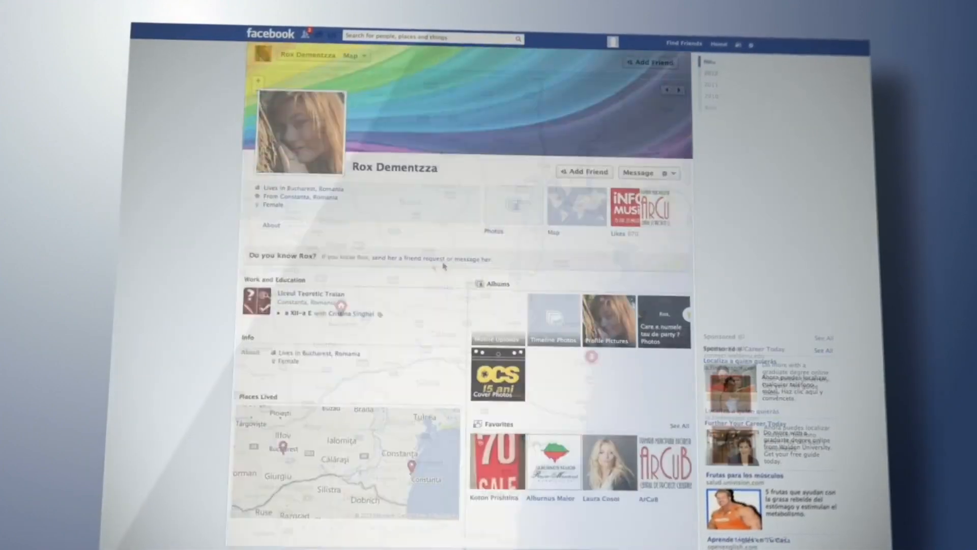
{"action": "left_click", "coordinate": [494, 230]}
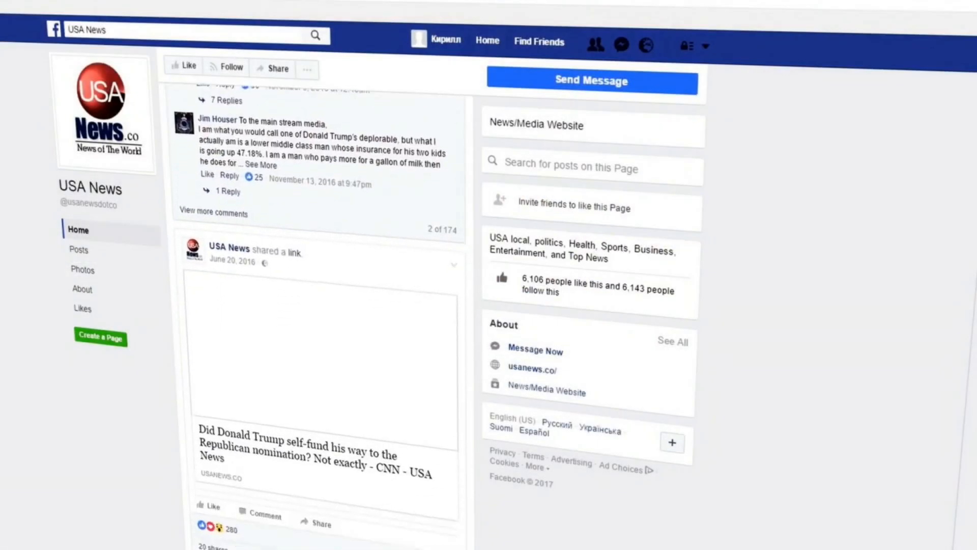
{"action": "scroll", "scroll_direction": "down", "scroll_amount": 3}
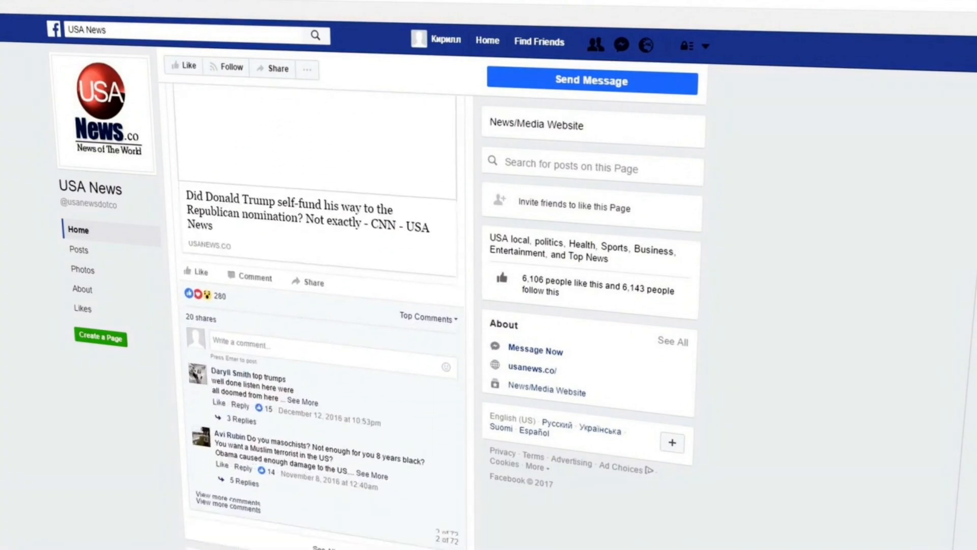
{"action": "scroll", "scroll_direction": "down", "scroll_amount": 3}
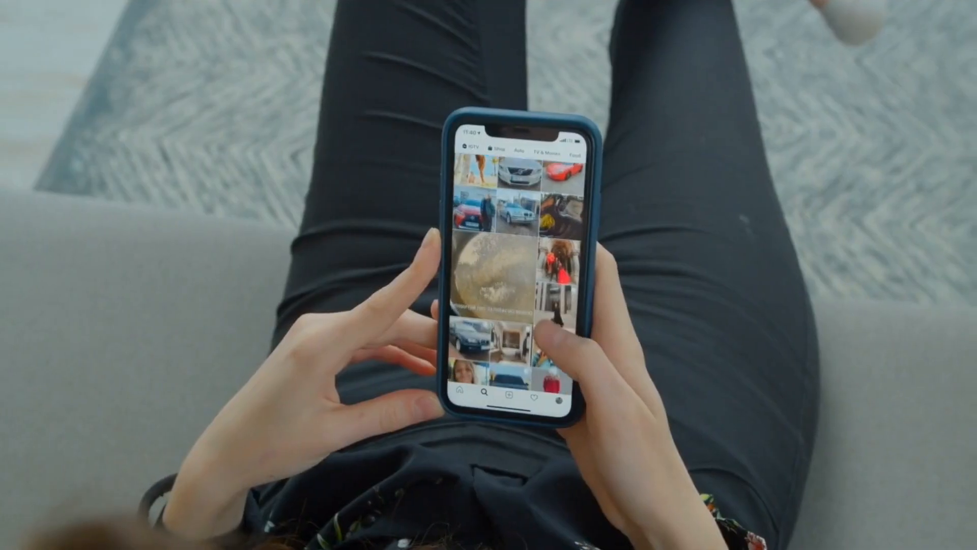
{"action": "scroll", "scroll_direction": "down", "scroll_amount": 3}
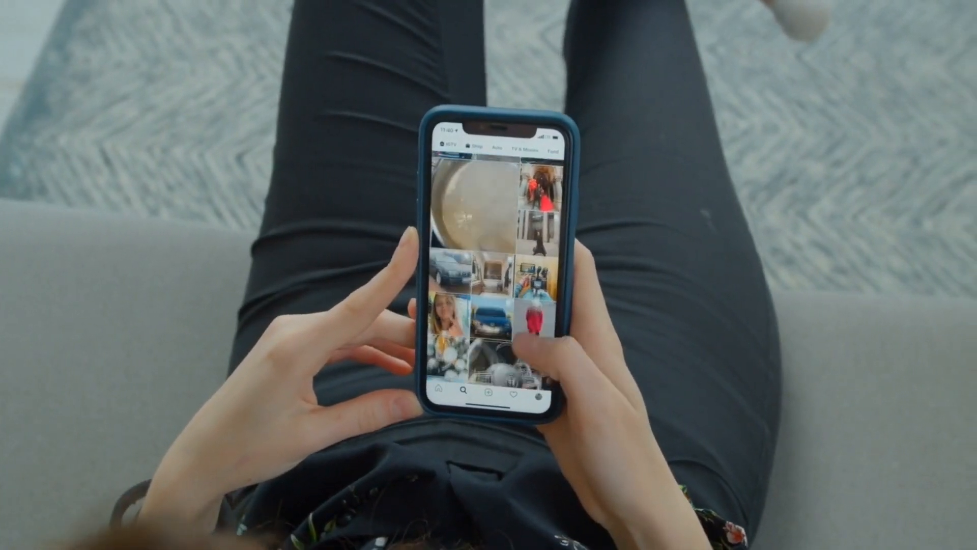
{"action": "scroll", "scroll_direction": "down", "scroll_amount": 3}
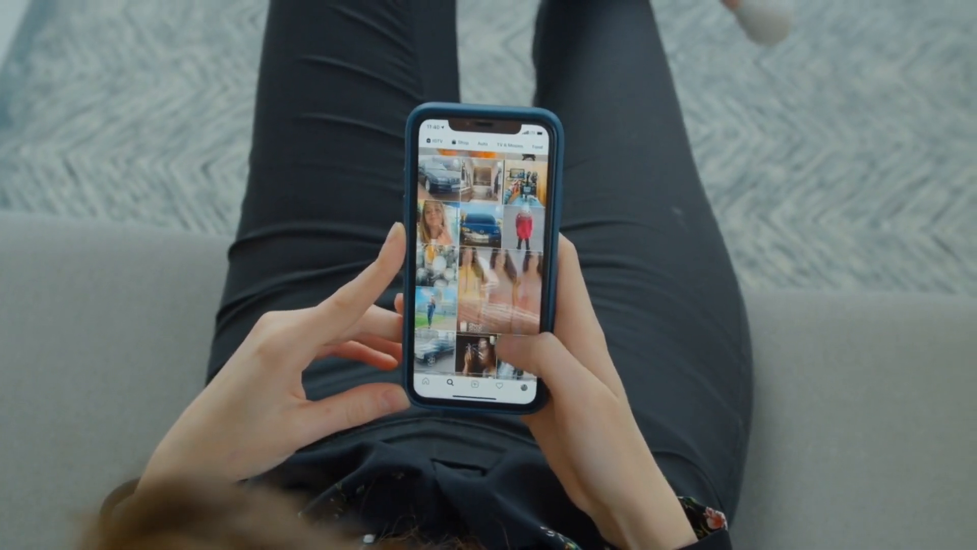